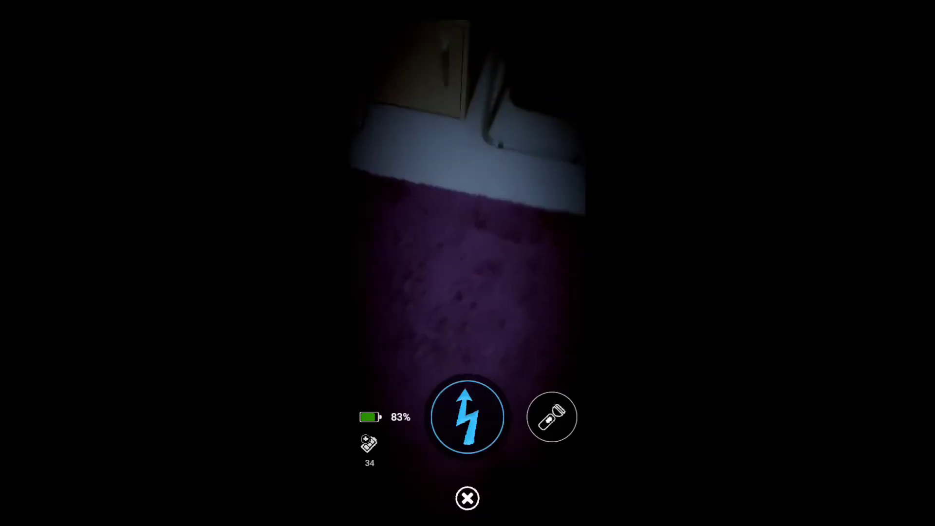
# Flash the light in short bursts to locate Endo, letting the battery recover to 100% between sweeps
pyautogui.click(552, 416)
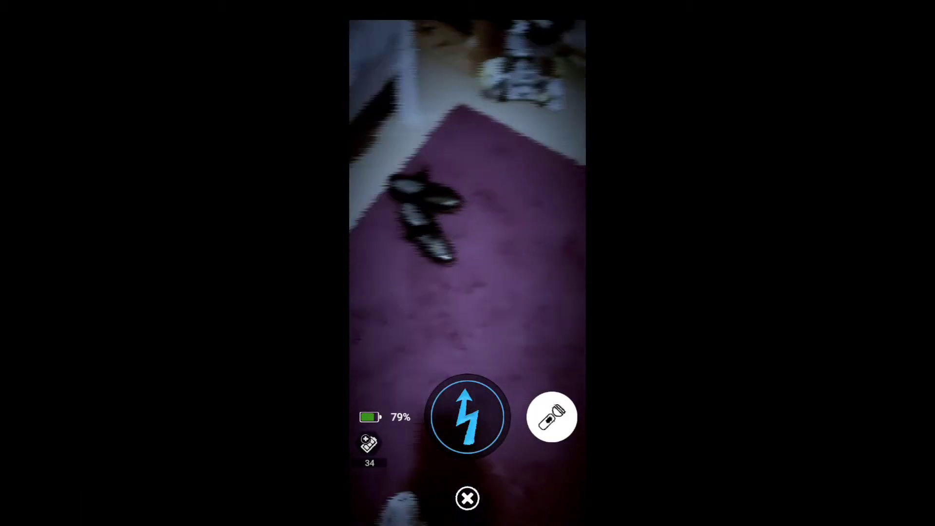
pyautogui.click(552, 416)
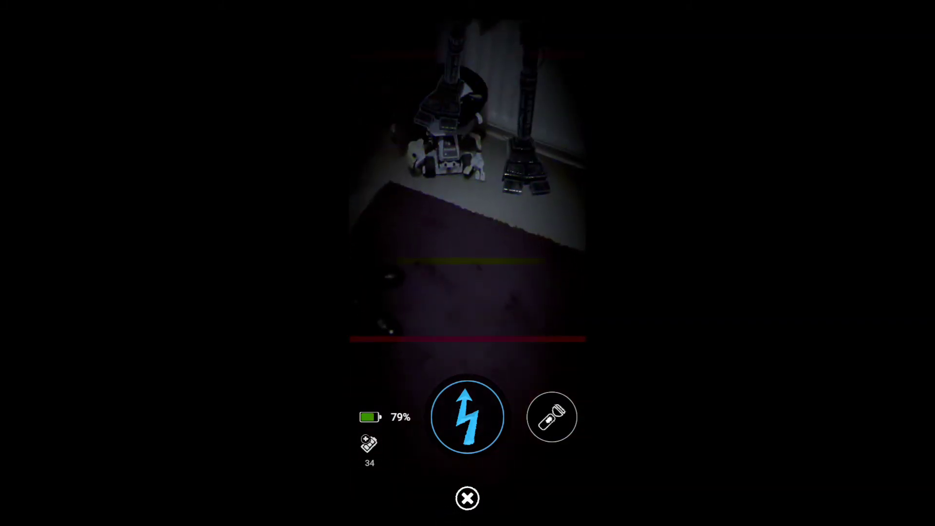
pyautogui.click(552, 416)
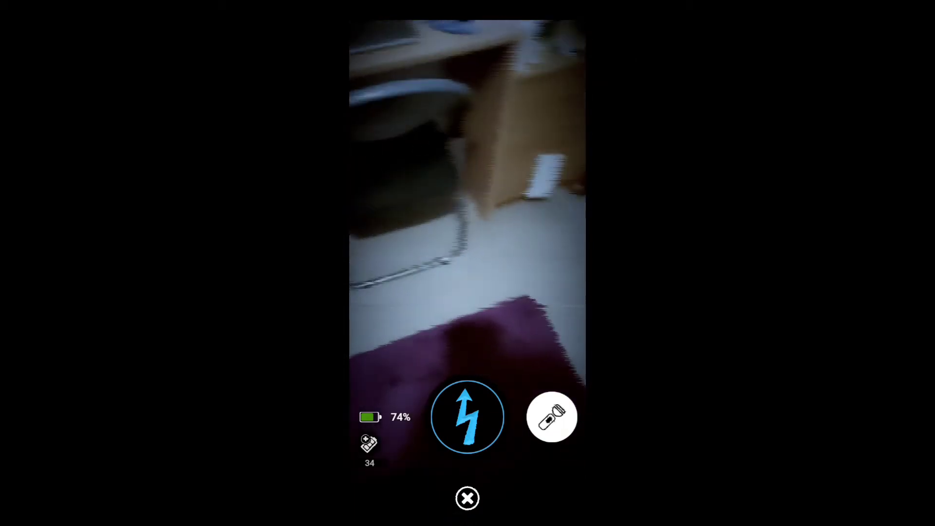
pyautogui.click(552, 416)
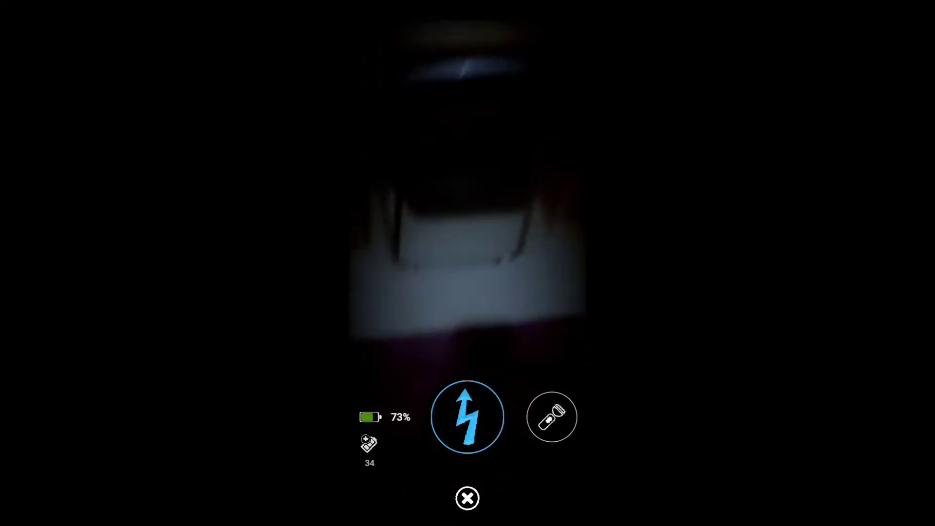
pyautogui.click(551, 416)
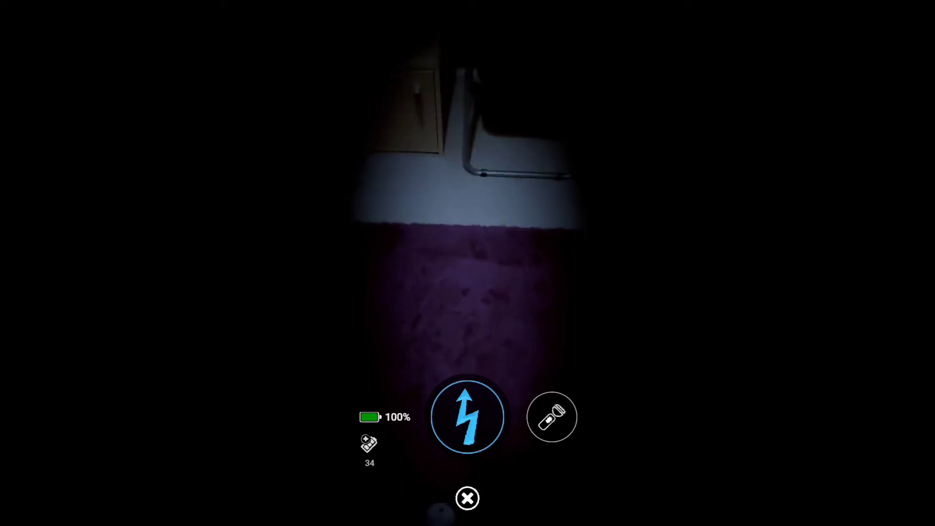
# Sweep the room briefly for Freddy, then keep the light off until the battery refills to 100%
pyautogui.click(552, 416)
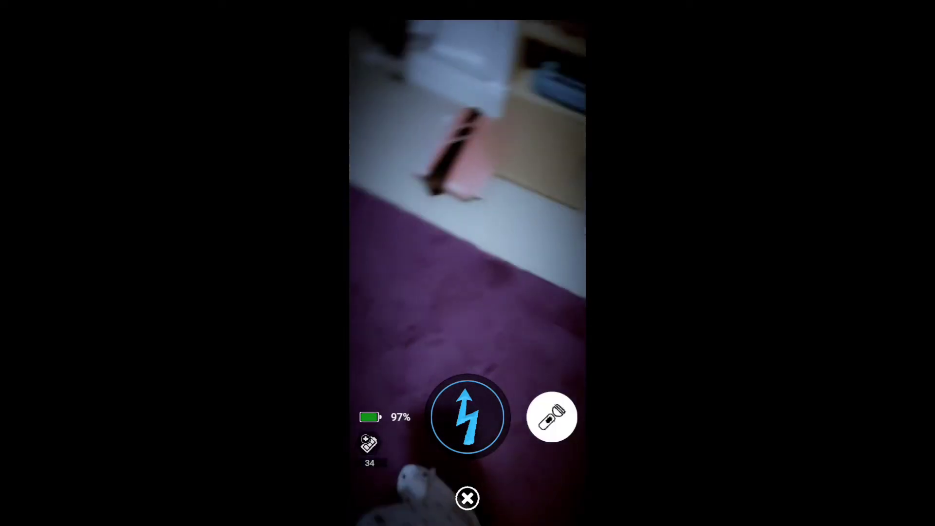
pyautogui.click(551, 416)
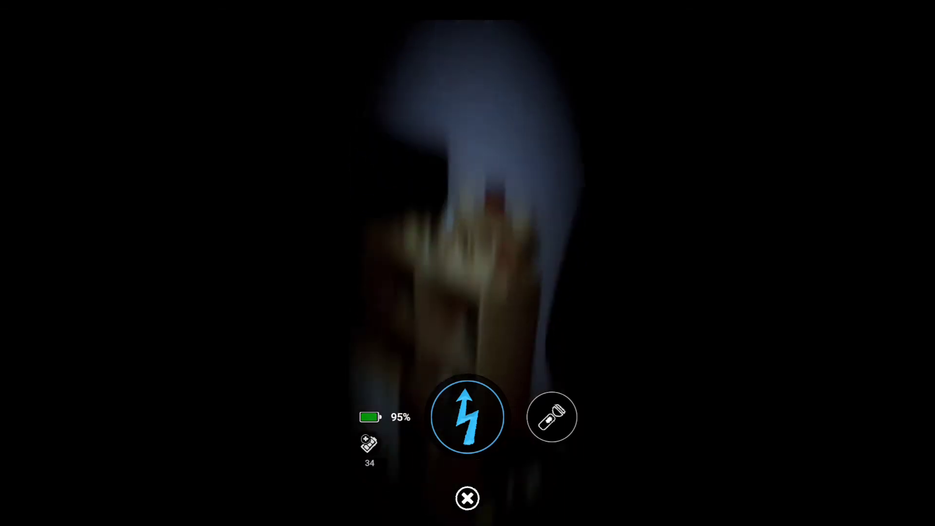
pyautogui.click(552, 416)
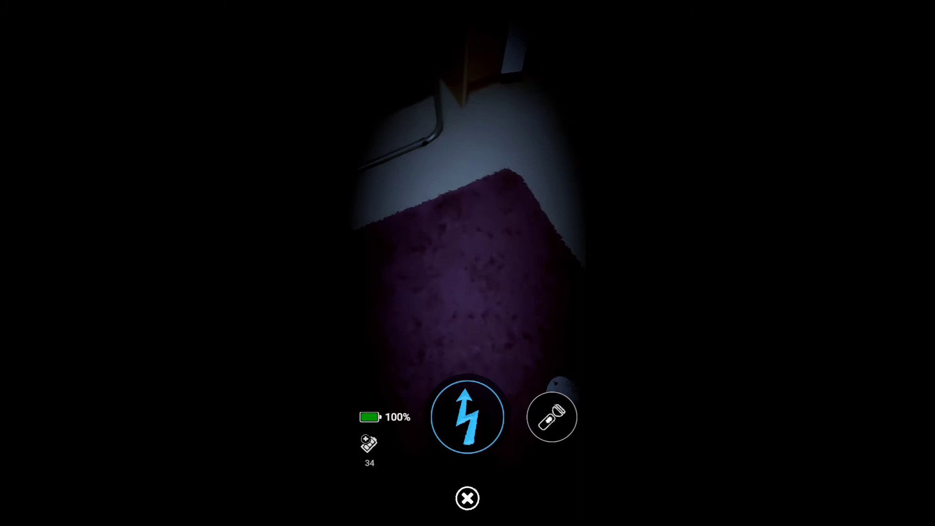
# Toggle the flashlight through several short sweeps until glowing eyes appear, ending with battery at 82%
pyautogui.click(551, 416)
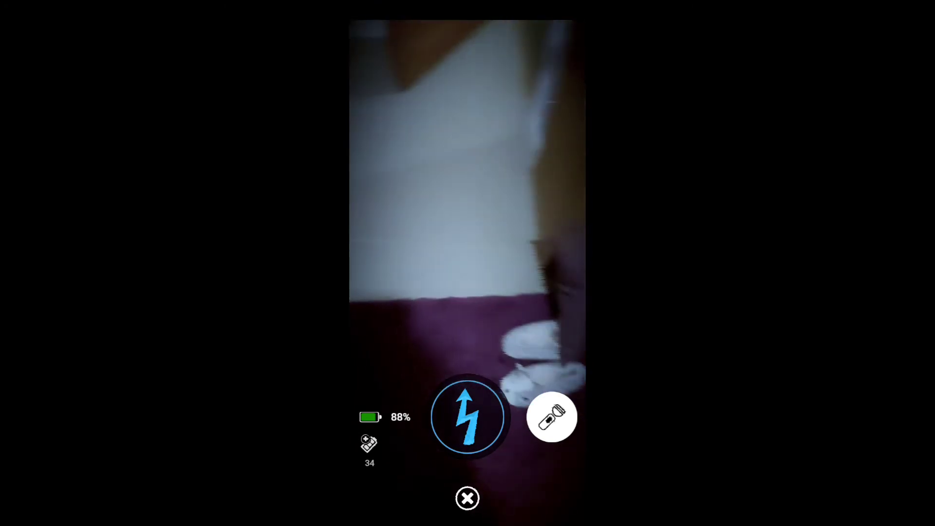
pyautogui.click(551, 416)
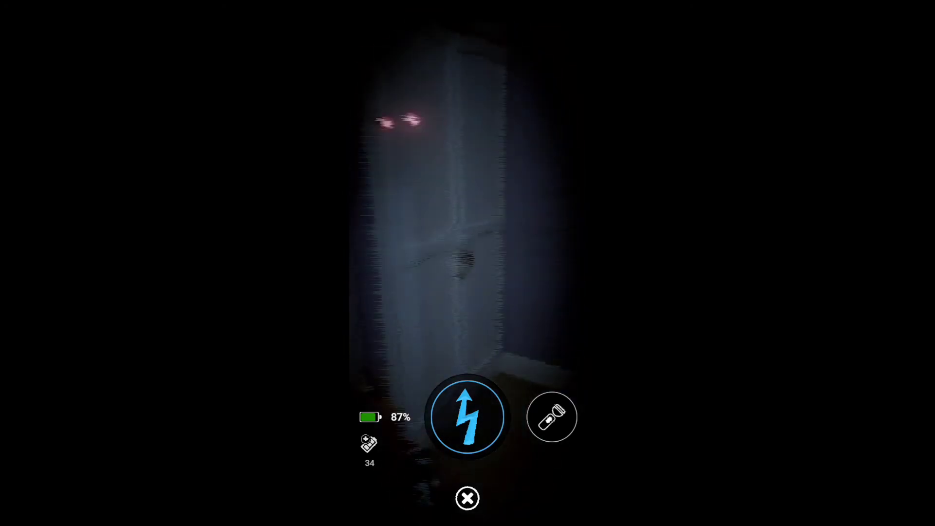
pyautogui.click(552, 416)
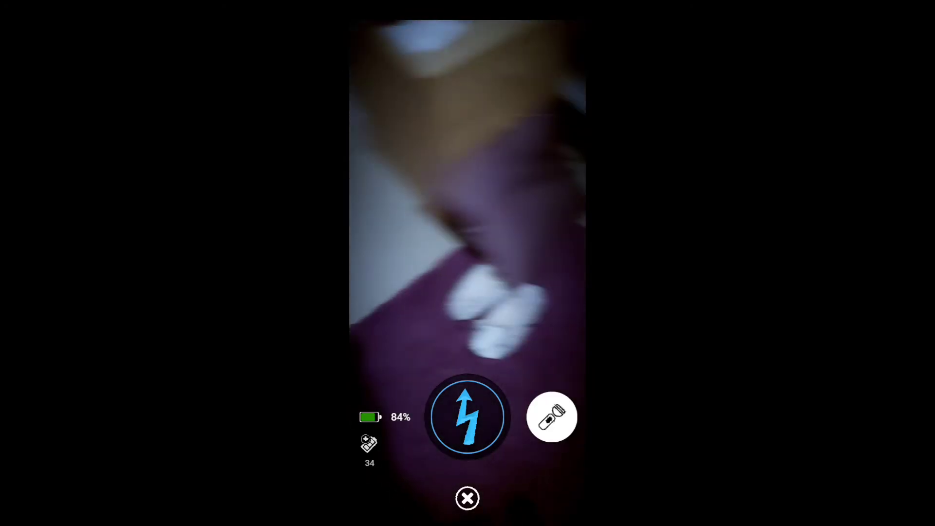
pyautogui.click(552, 416)
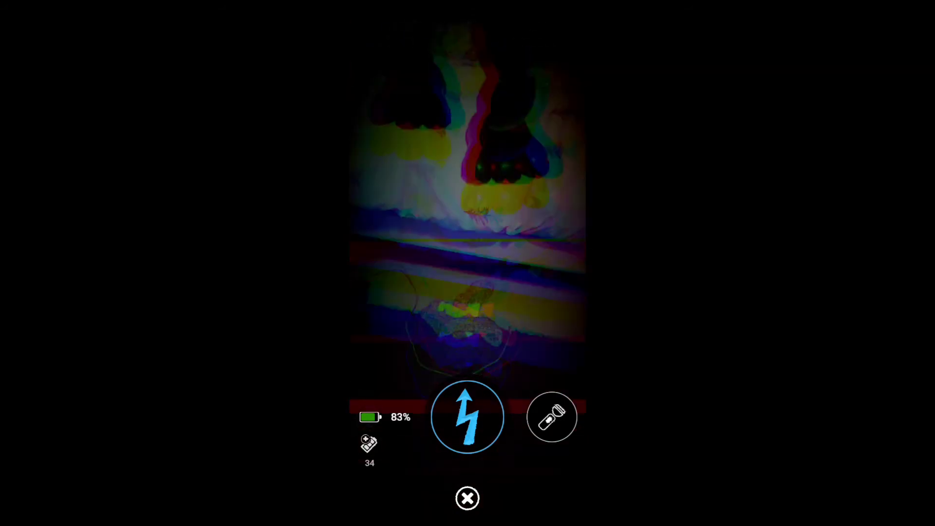
pyautogui.click(552, 417)
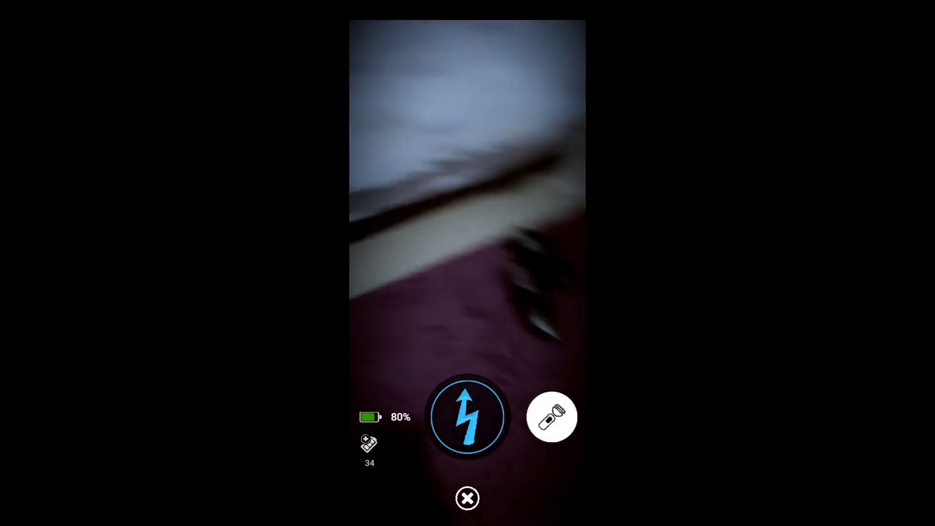
pyautogui.click(551, 416)
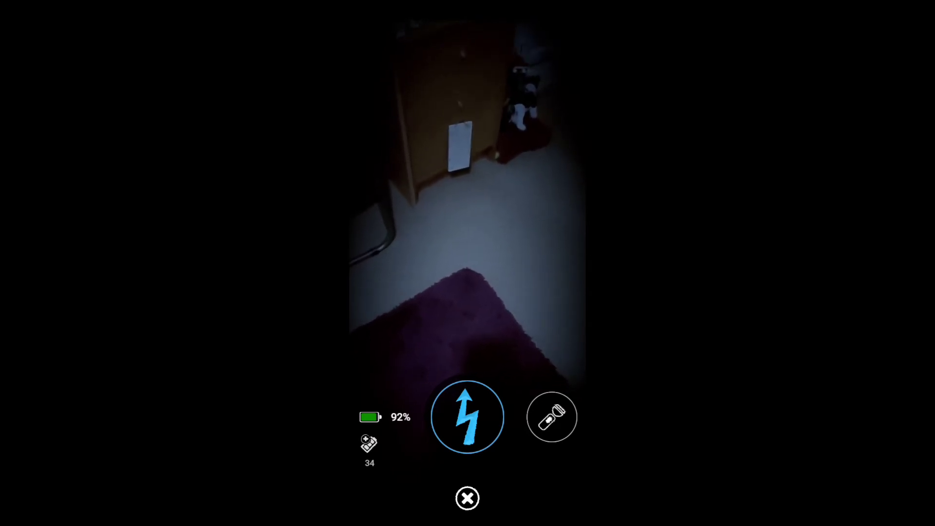
pyautogui.click(552, 416)
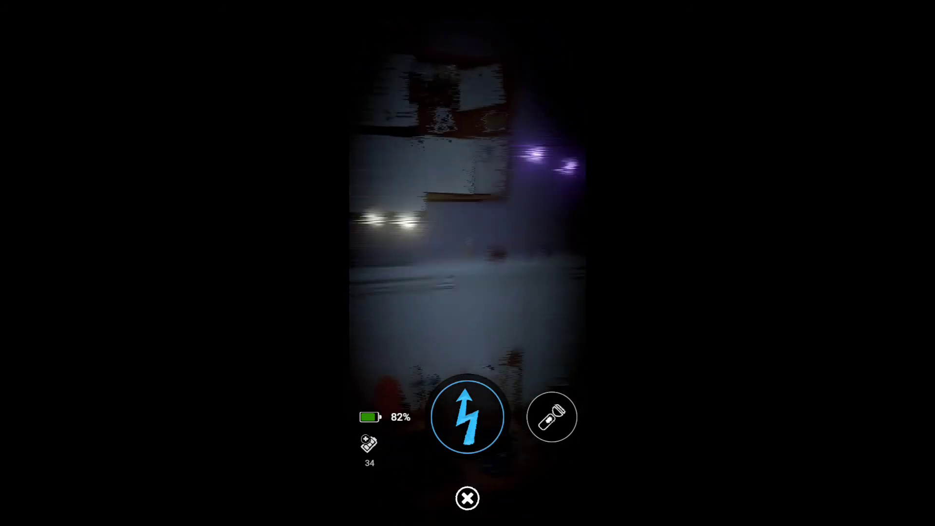
# Light the room once to spot the glowing-eyed animatronic, then go dark to recharge to 100%
pyautogui.click(551, 416)
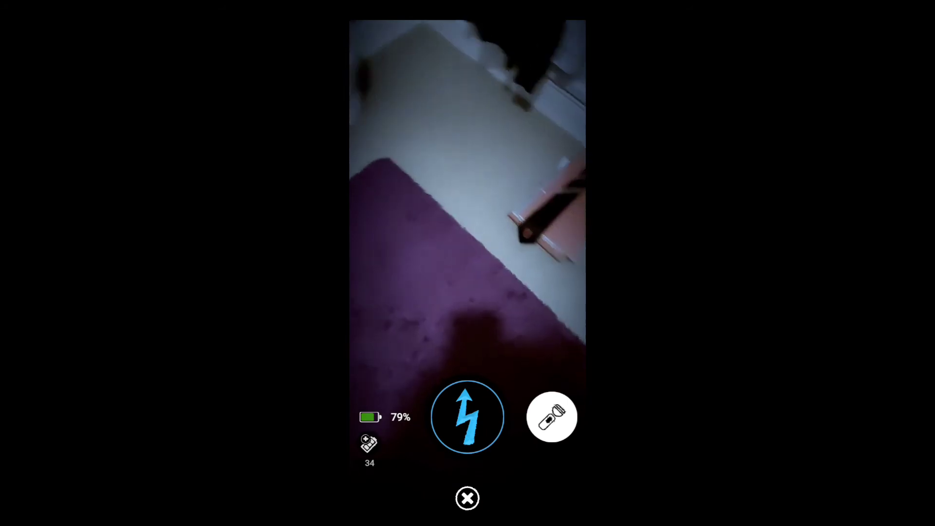
pyautogui.click(551, 416)
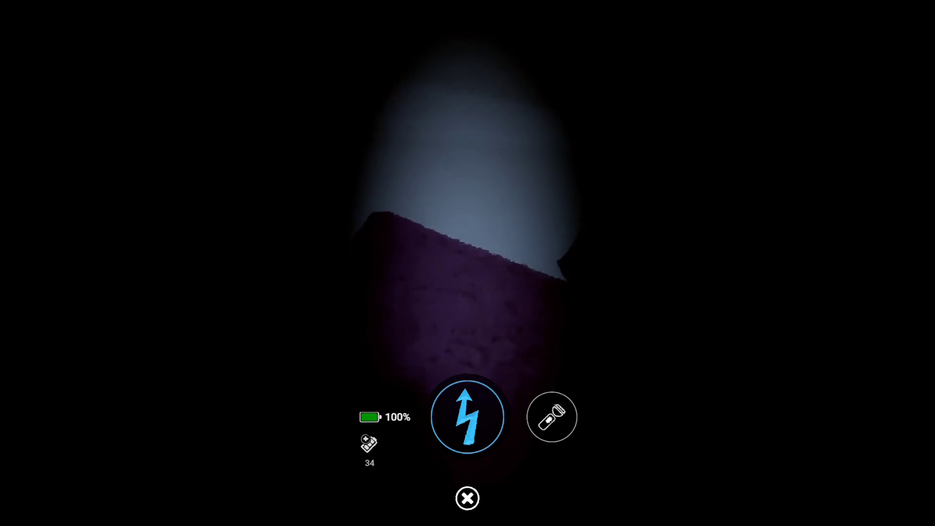
# Keep scanning through the static glitches with short flashlight bursts, battery dropping to 71%
pyautogui.click(551, 416)
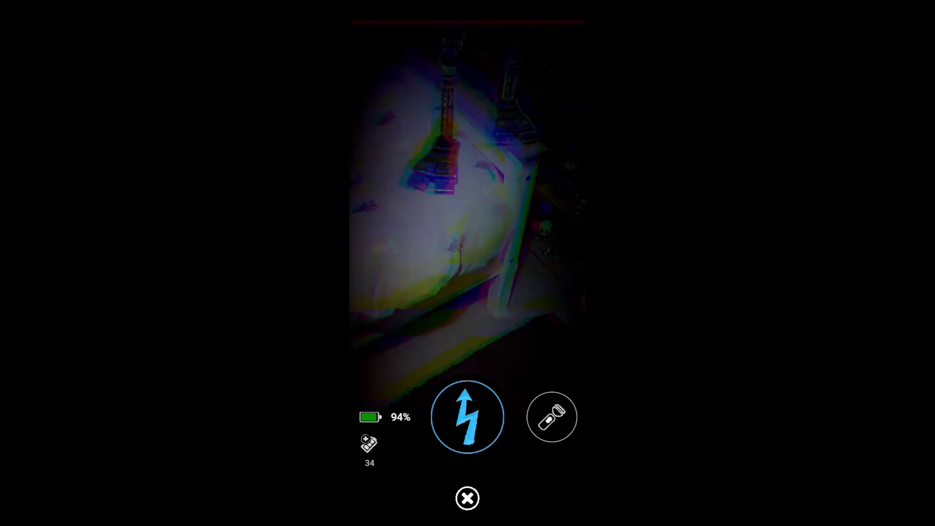
pyautogui.click(552, 416)
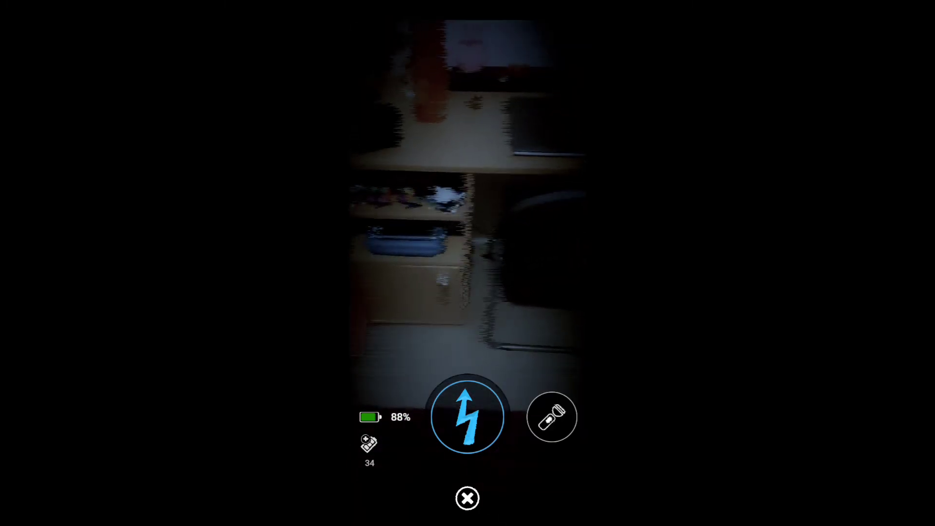
pyautogui.click(552, 416)
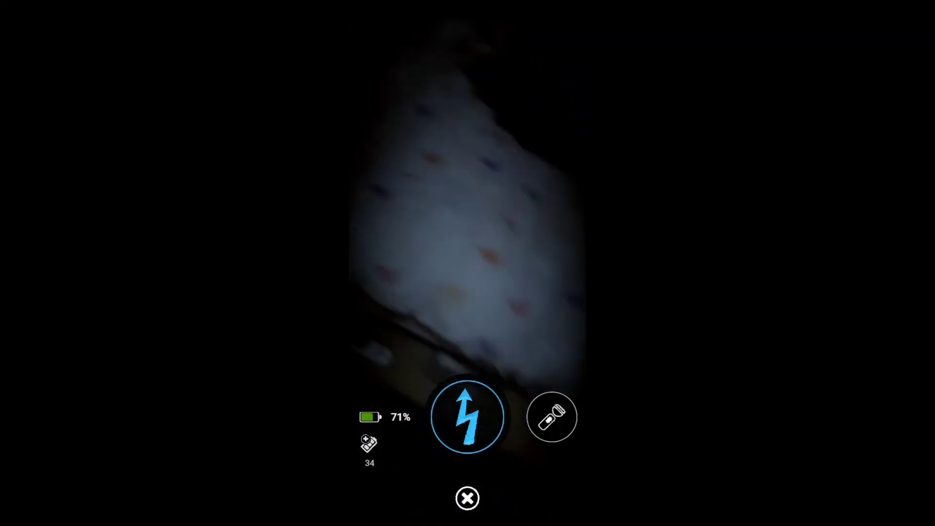
# Check the desk, bed and floor with the flashlight, then switch off with battery at 49%
pyautogui.click(551, 416)
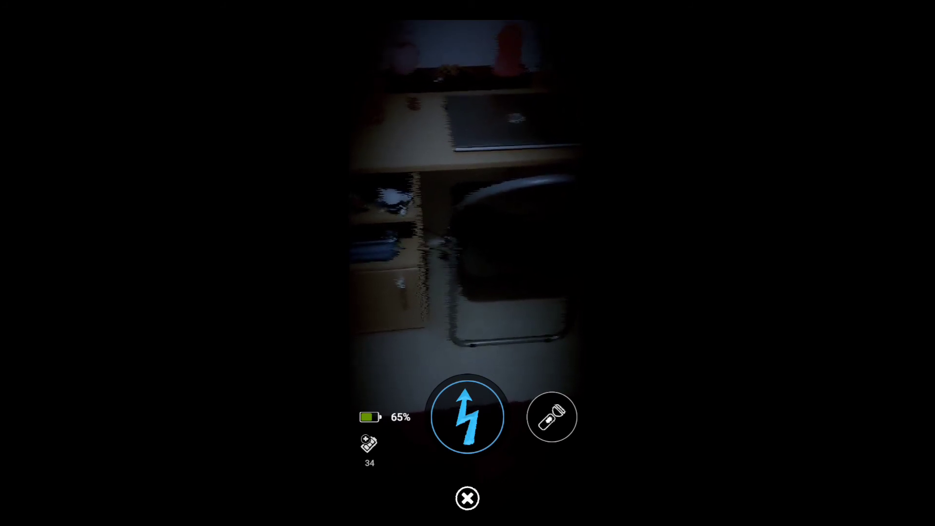
pyautogui.click(551, 416)
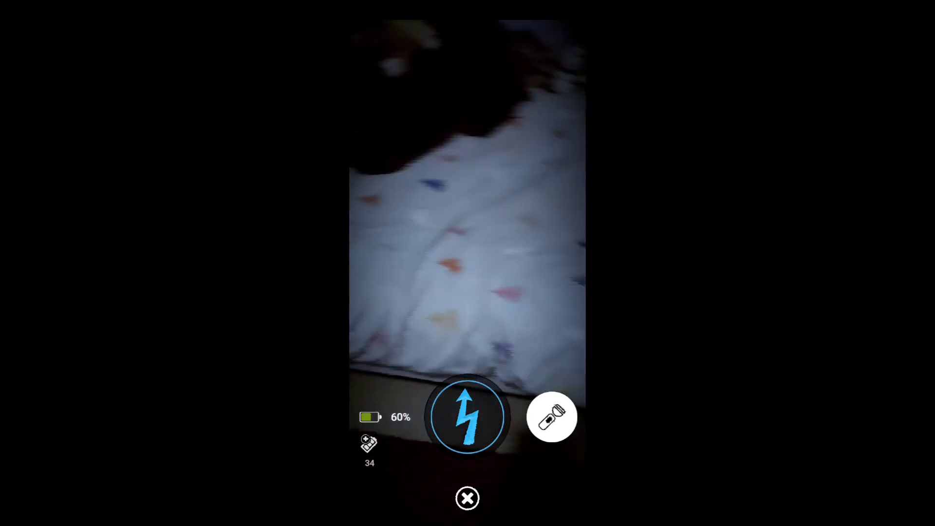
pyautogui.click(553, 416)
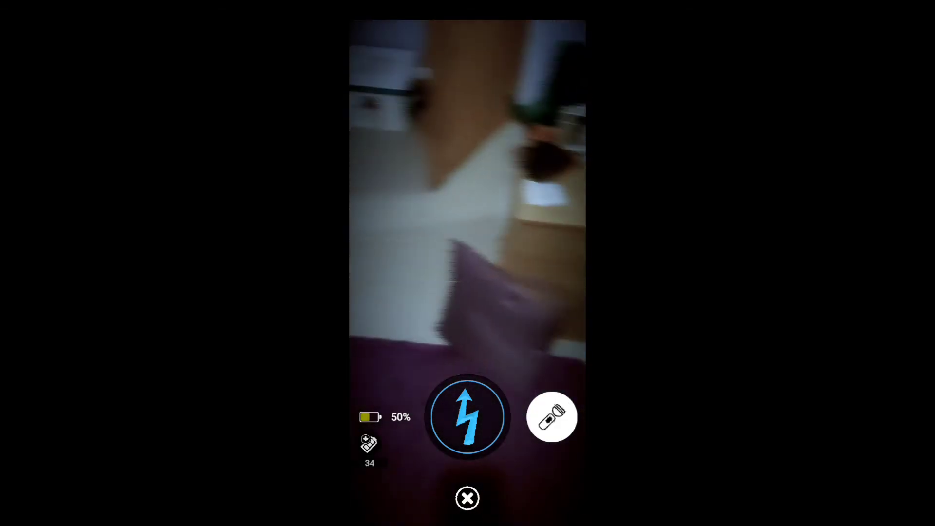
pyautogui.click(551, 416)
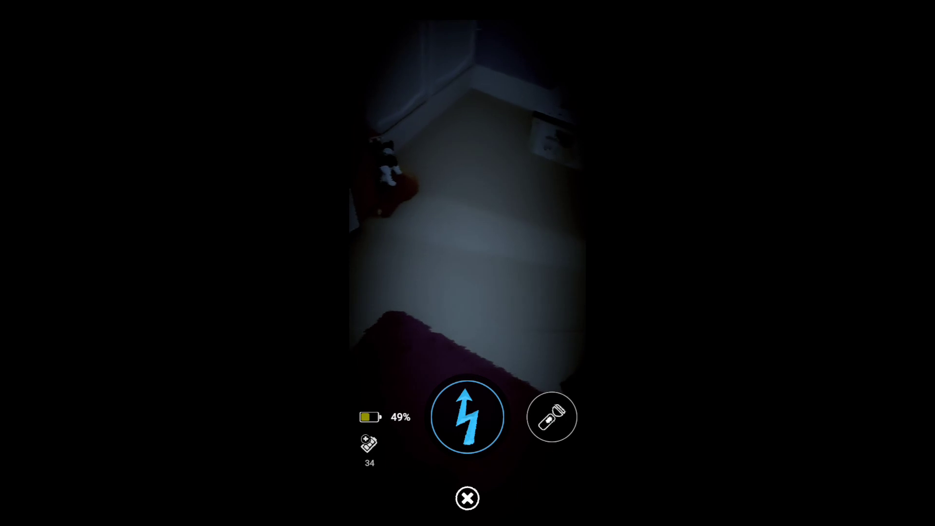